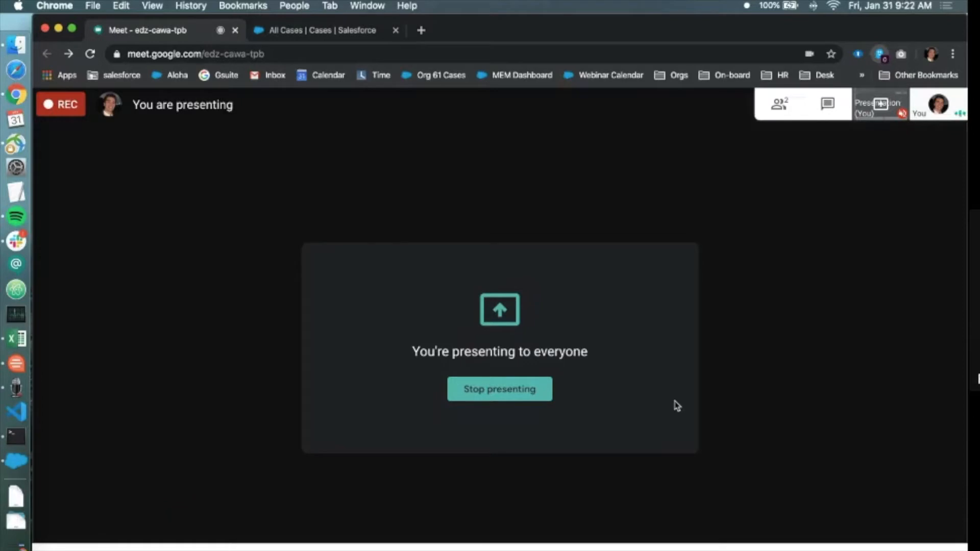
pyautogui.moveTo(354, 45)
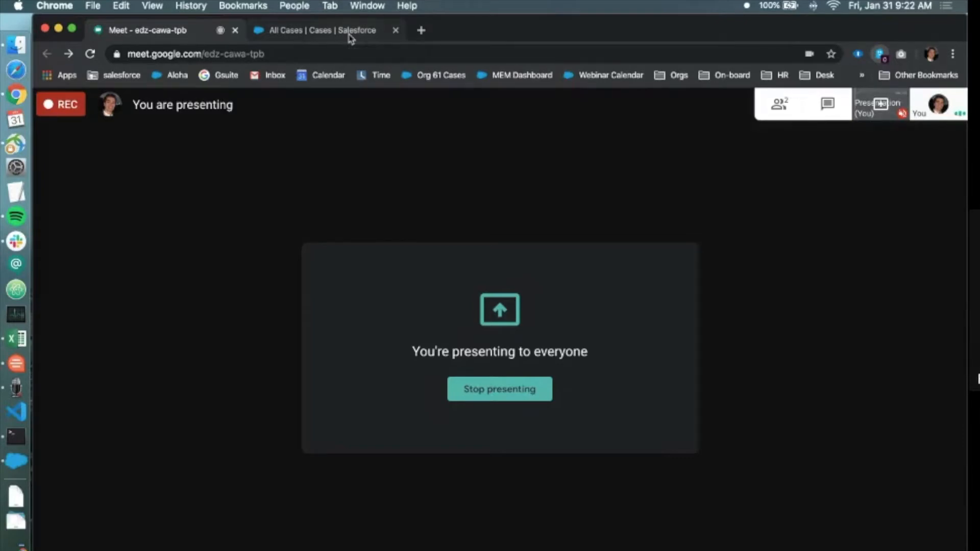
# Bring up the Service Console's All Cases list showing the Login-category cases.
pyautogui.click(324, 30)
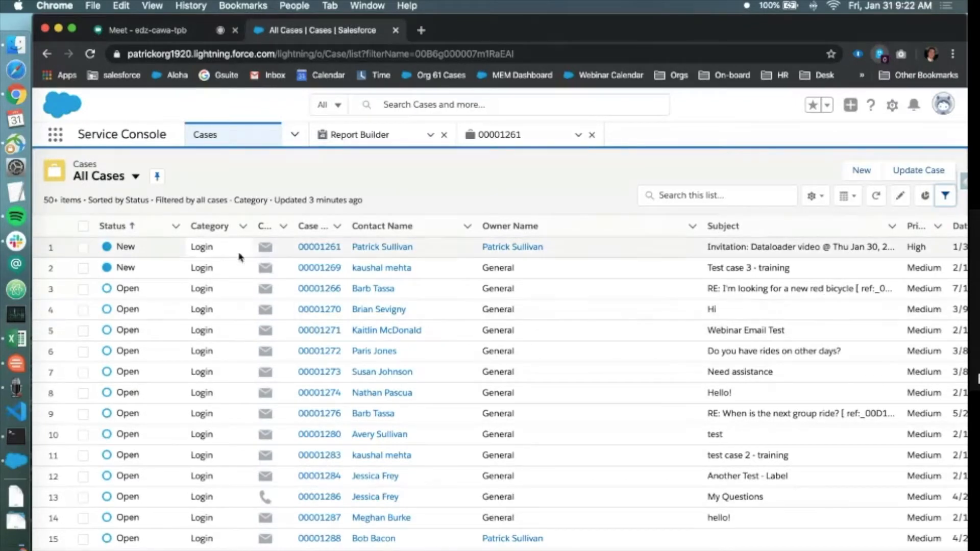
pyautogui.moveTo(225, 496)
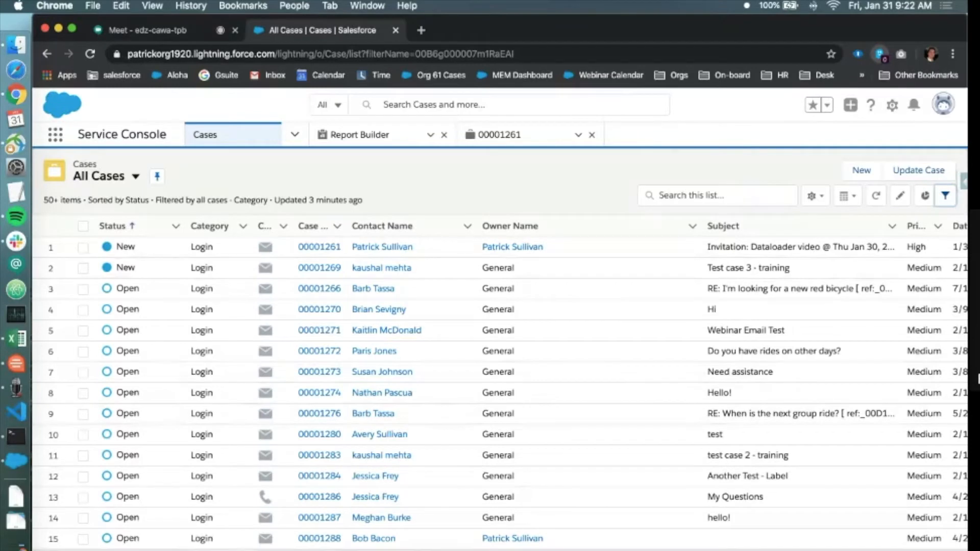
pyautogui.moveTo(215, 294)
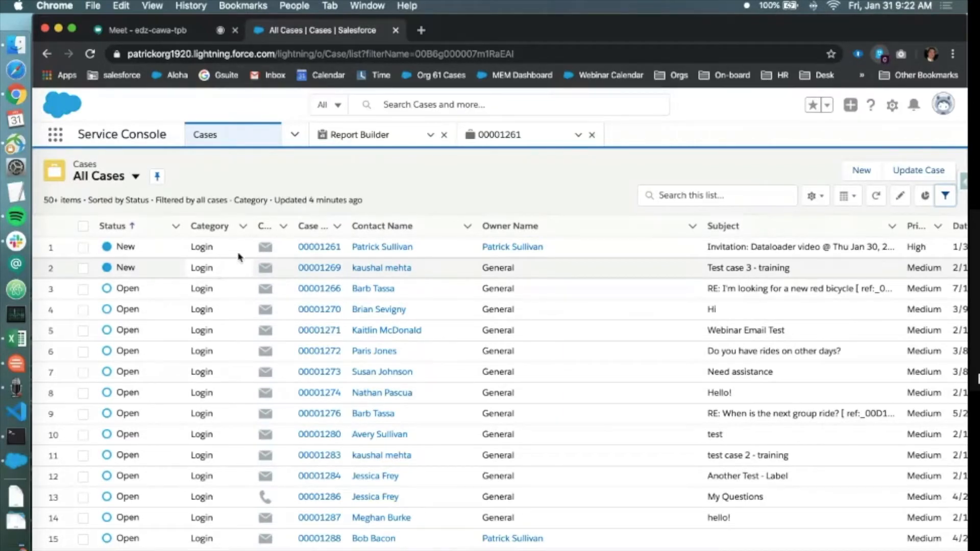
# Open the Case Category Fixes report in Report Builder with Case ID and Category columns.
pyautogui.click(358, 135)
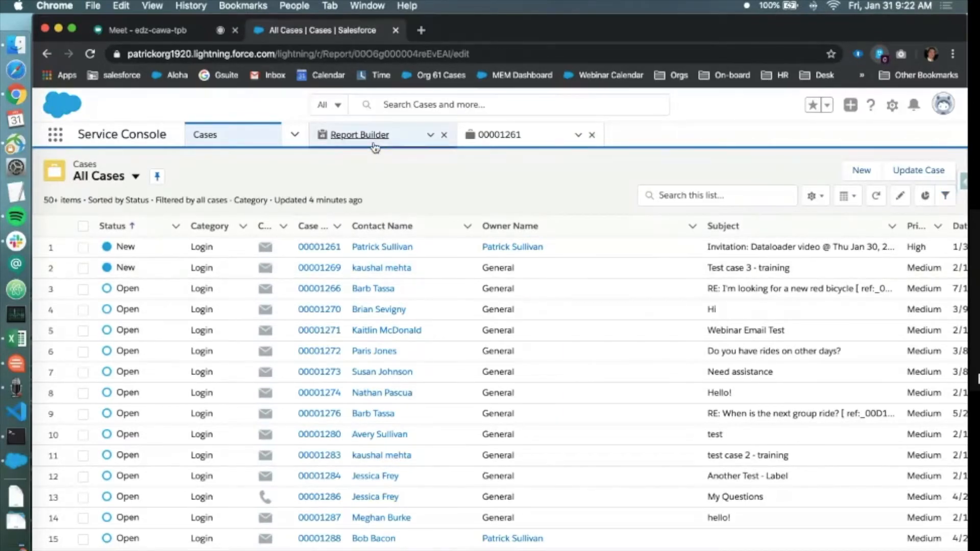
pyautogui.click(358, 135)
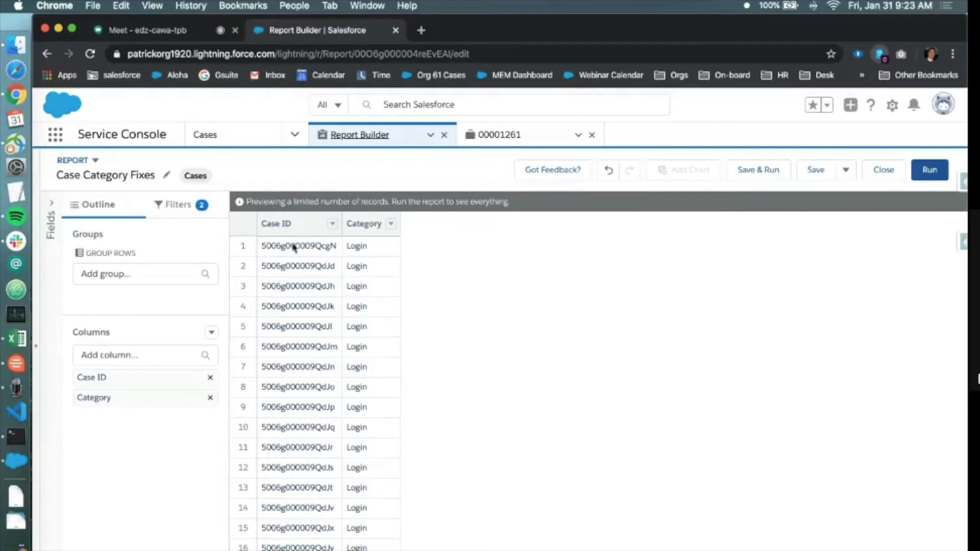
pyautogui.moveTo(295, 484)
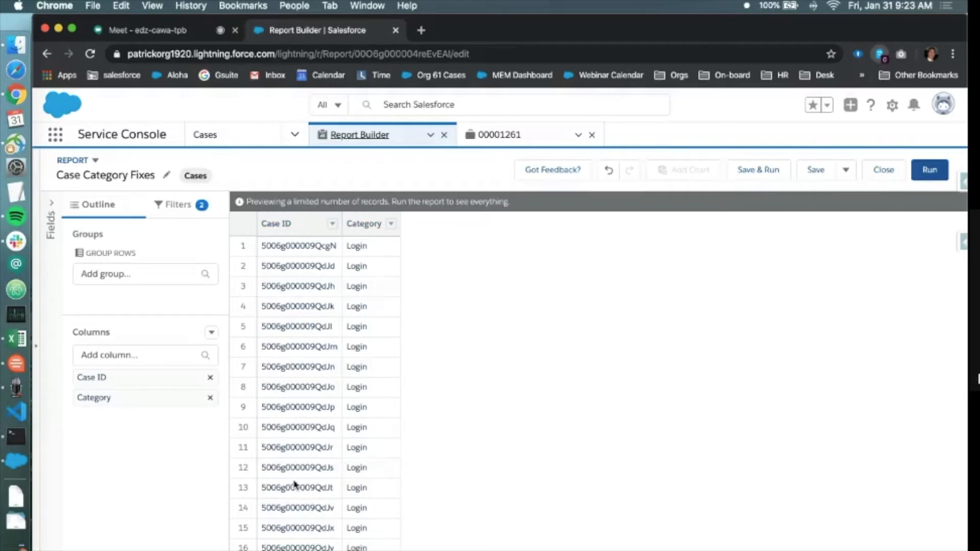
pyautogui.moveTo(302, 280)
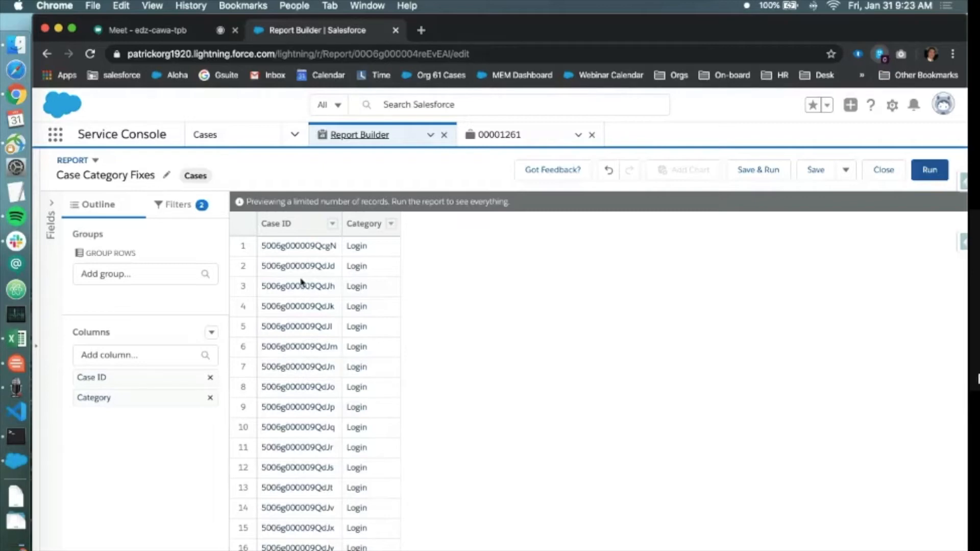
pyautogui.moveTo(289, 249)
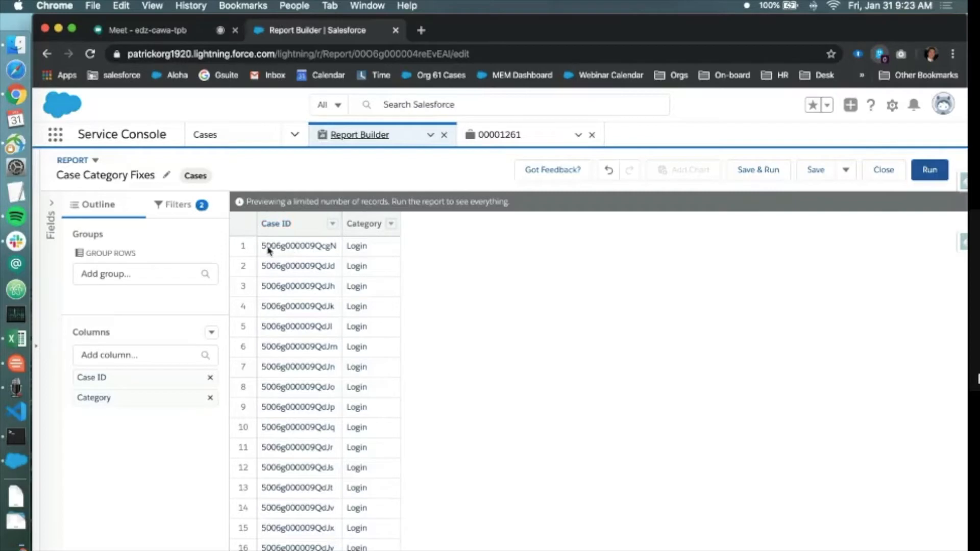
pyautogui.moveTo(303, 249)
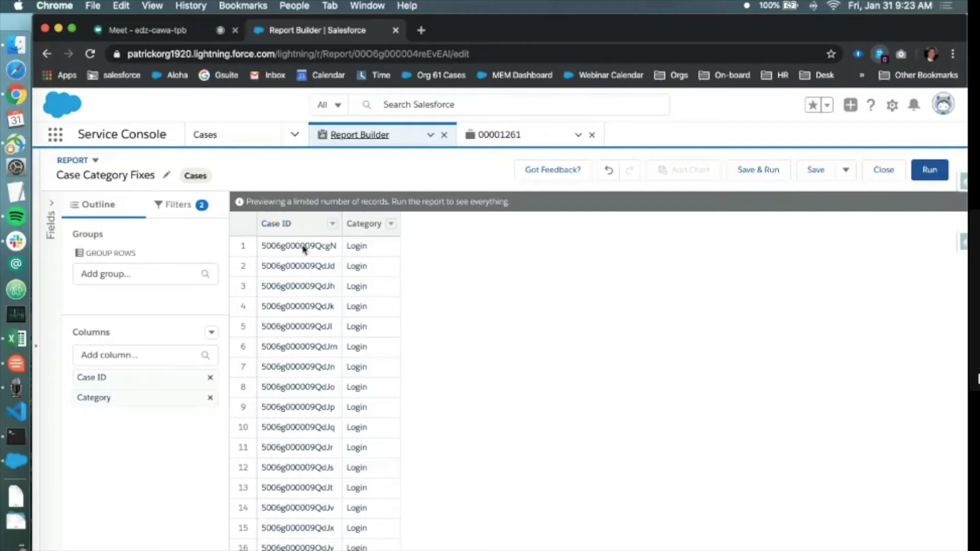
pyautogui.moveTo(367, 249)
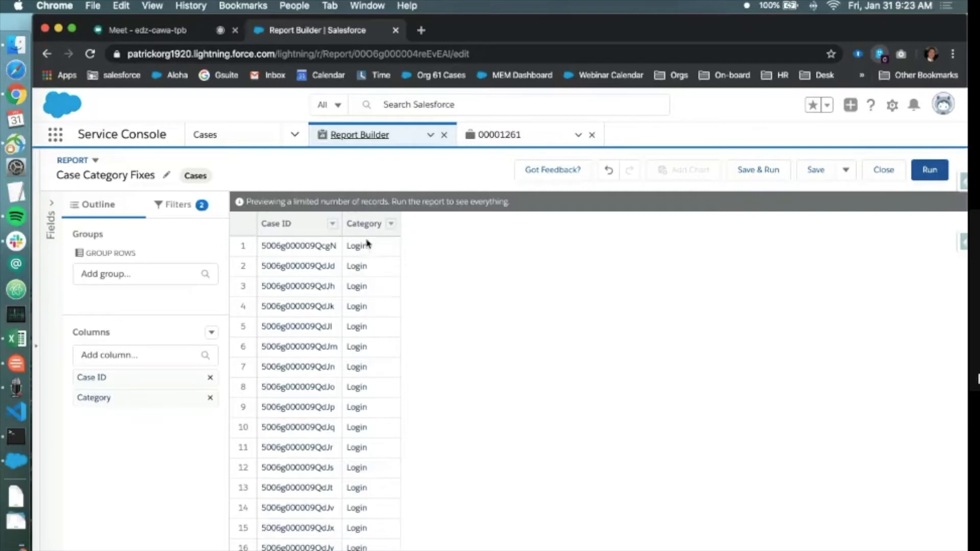
pyautogui.moveTo(366, 299)
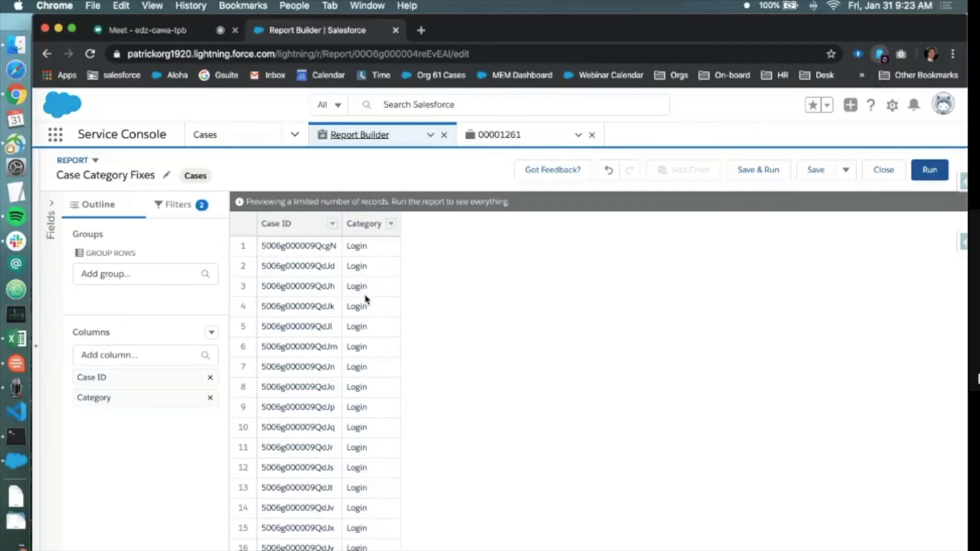
pyautogui.moveTo(288, 248)
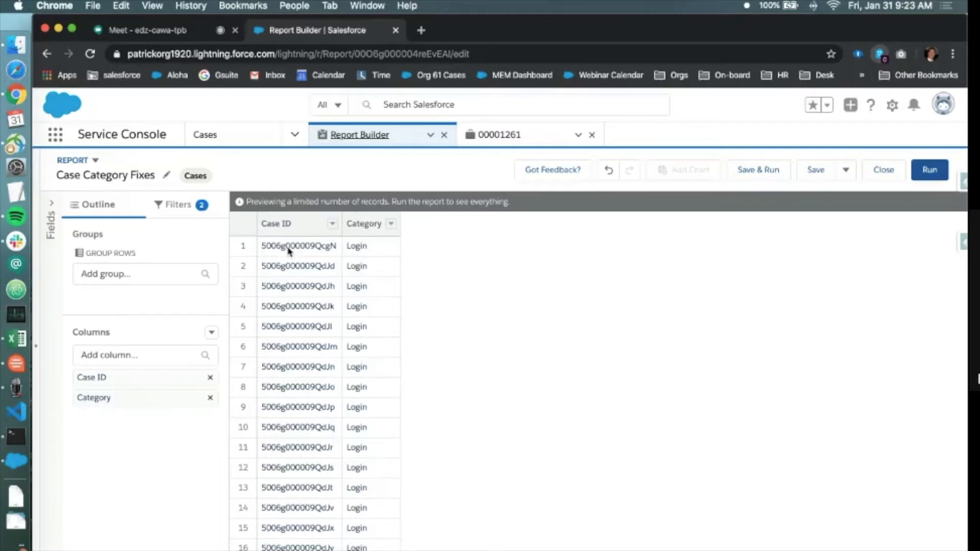
pyautogui.moveTo(326, 253)
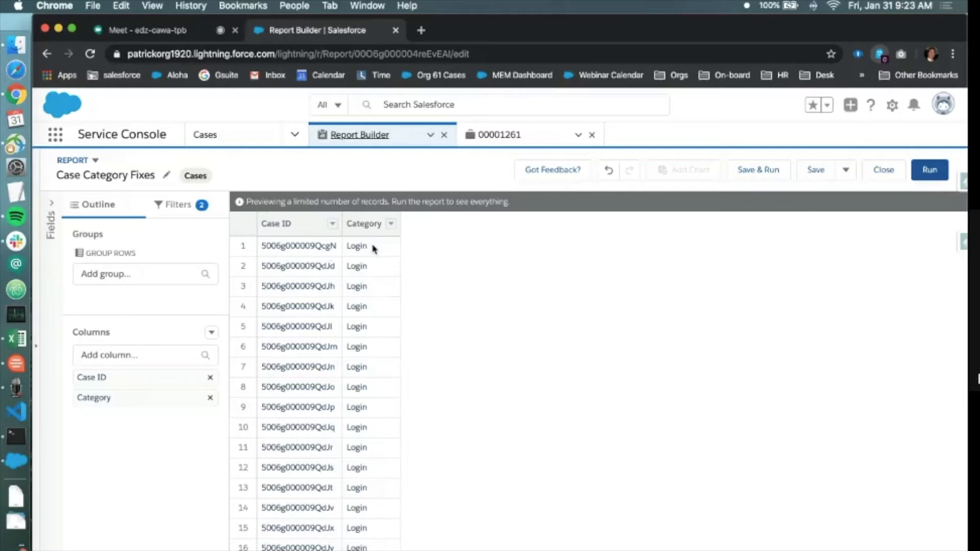
pyautogui.moveTo(361, 336)
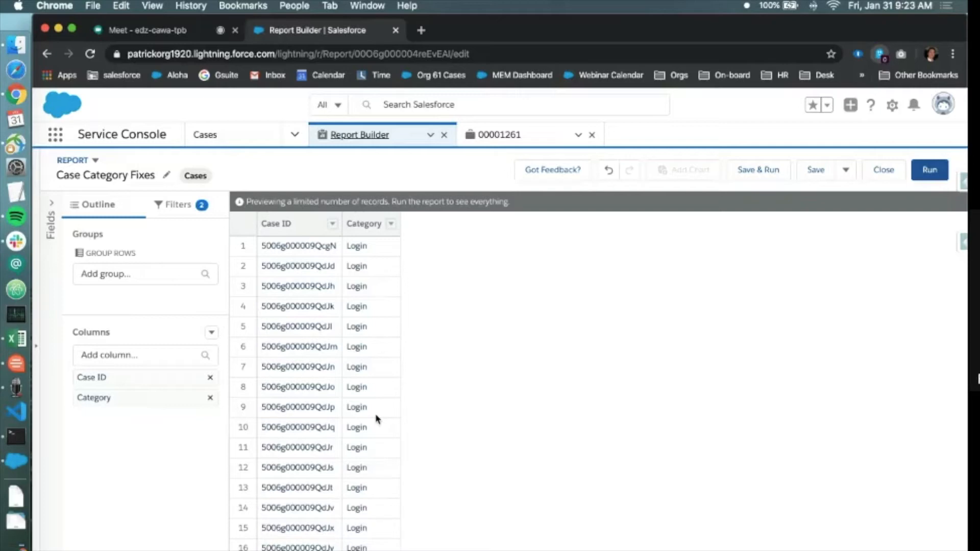
pyautogui.moveTo(185, 212)
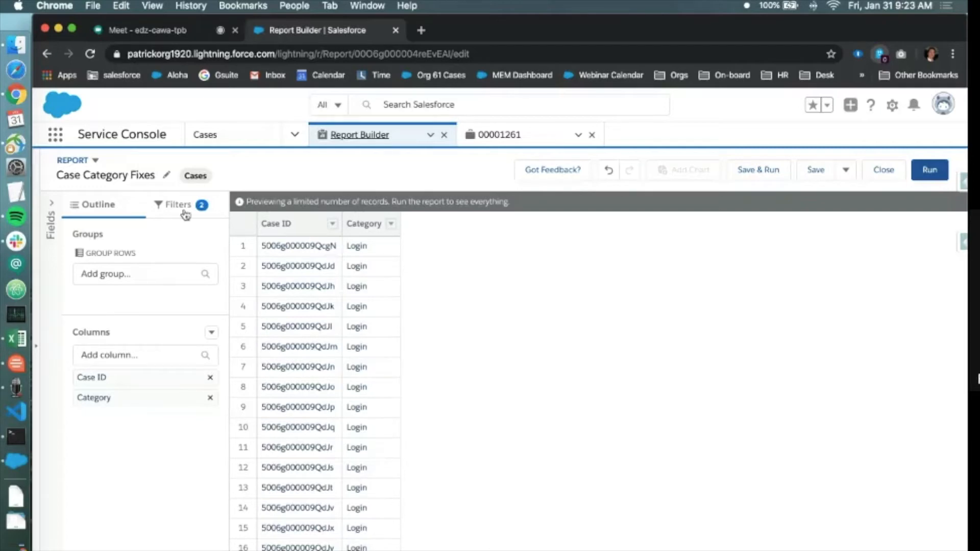
# Review the Category equals Login filter and run the report, showing 69 total records.
pyautogui.click(178, 204)
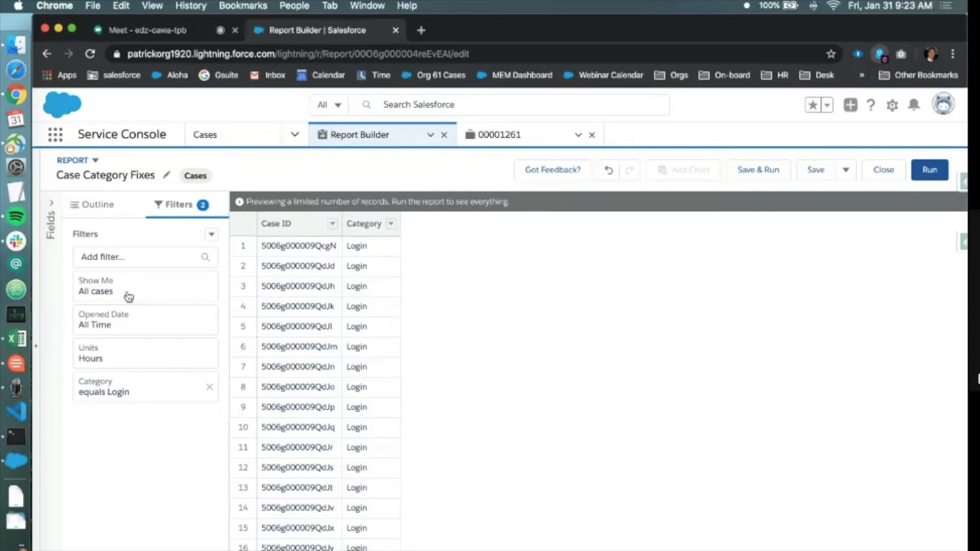
pyautogui.moveTo(131, 400)
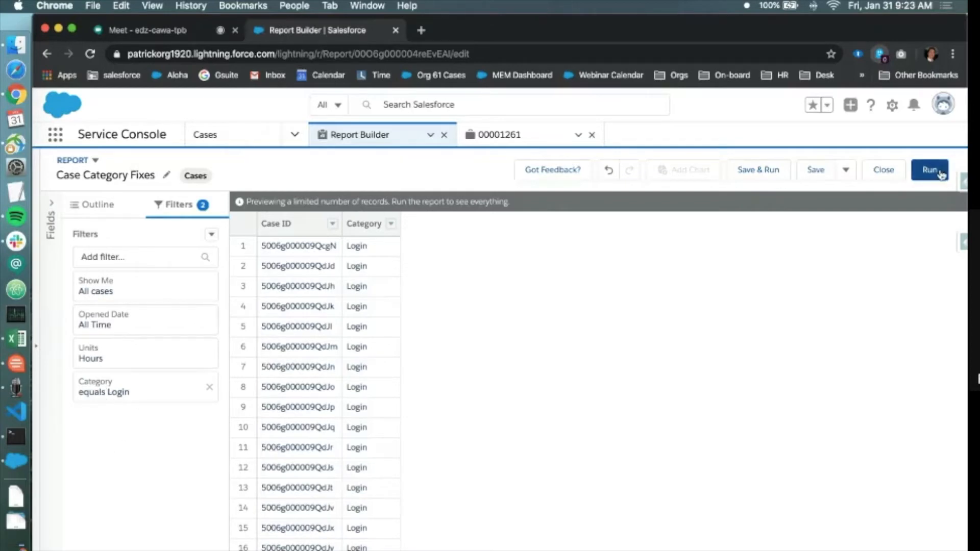
pyautogui.click(930, 170)
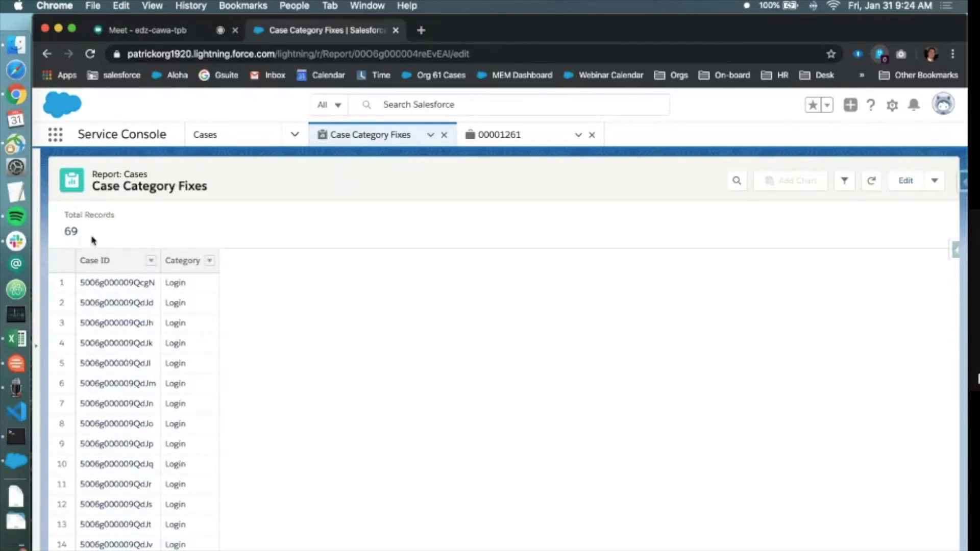
# Export the report as Details Only in Comma Delimited .csv format.
pyautogui.click(934, 181)
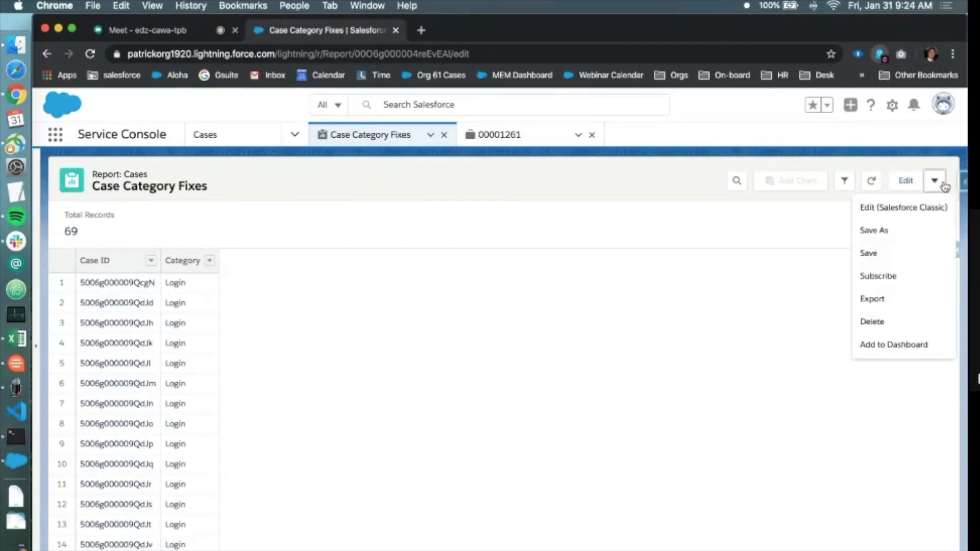
pyautogui.moveTo(917, 292)
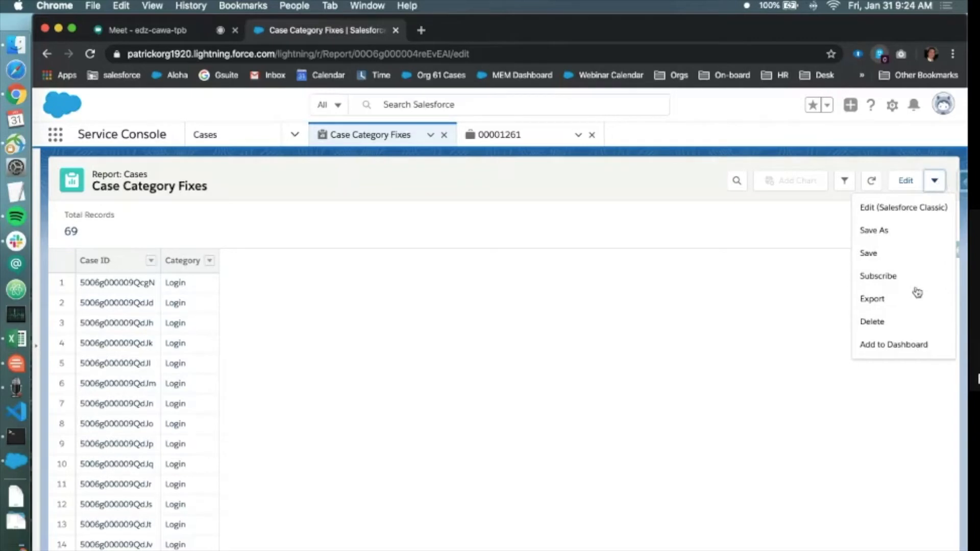
pyautogui.click(871, 300)
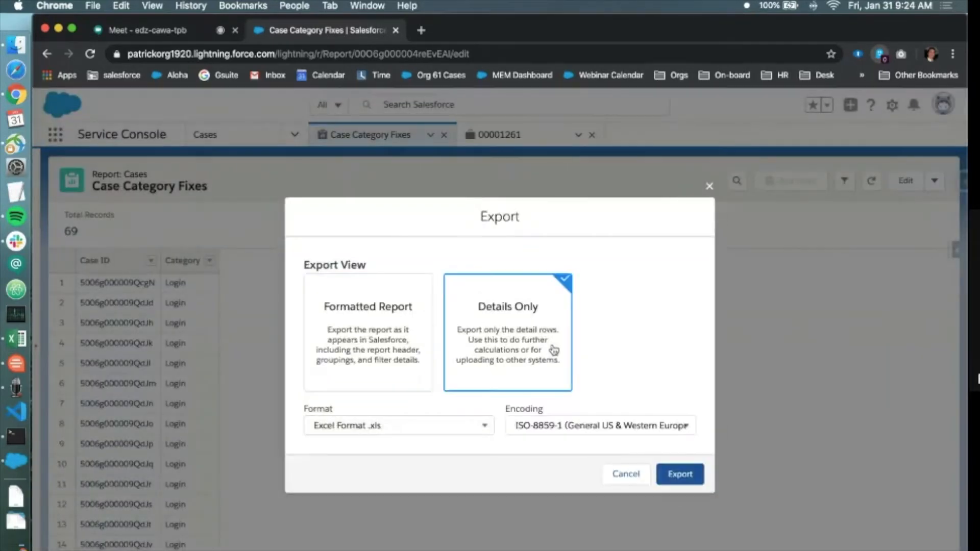
pyautogui.click(397, 425)
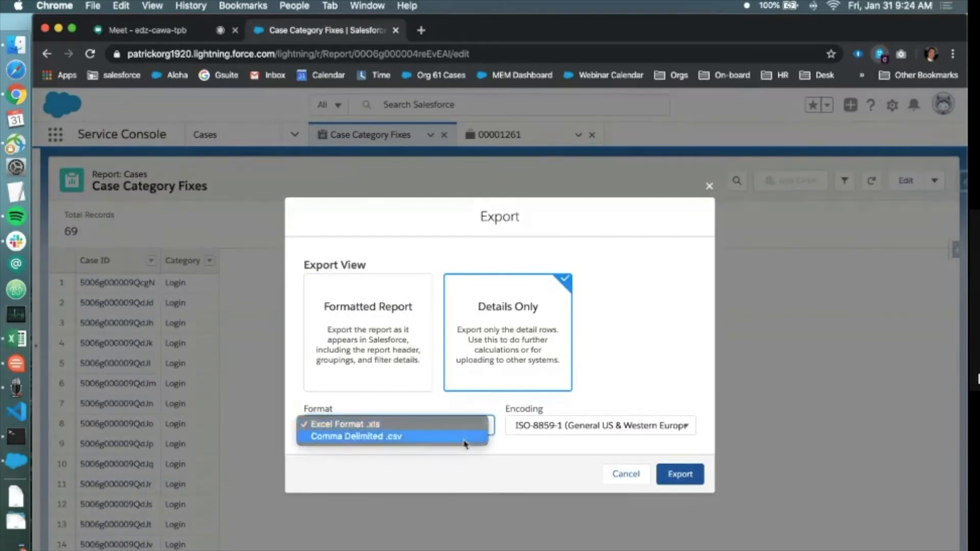
pyautogui.click(356, 436)
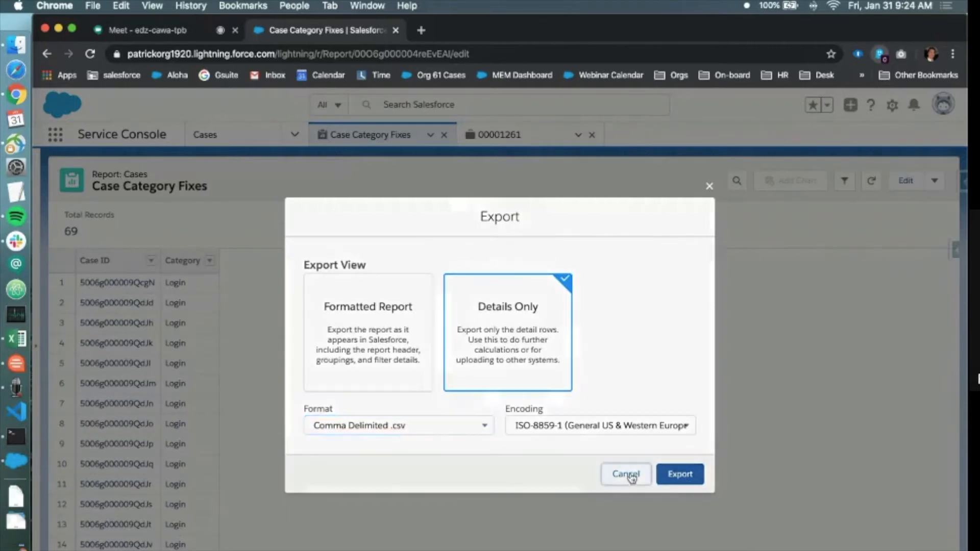
pyautogui.click(680, 473)
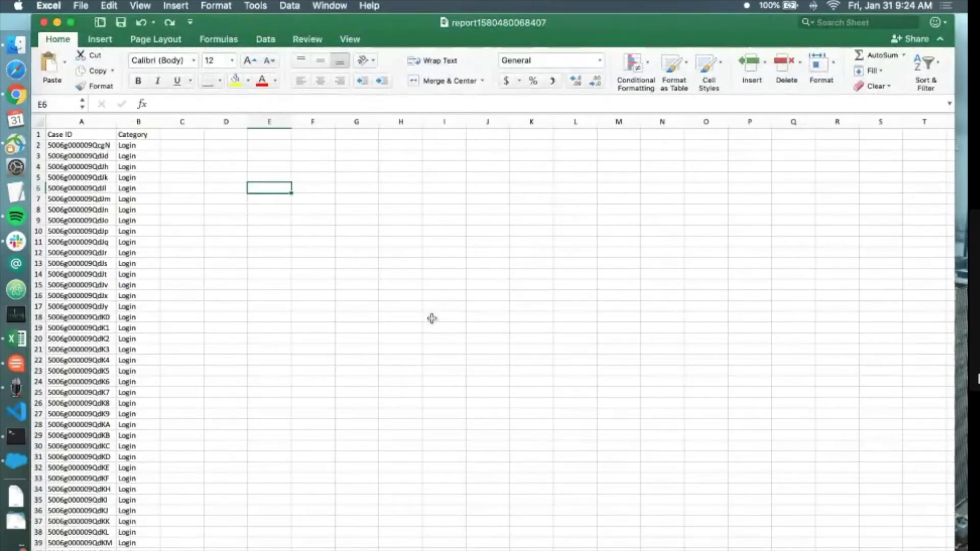
pyautogui.moveTo(153, 154)
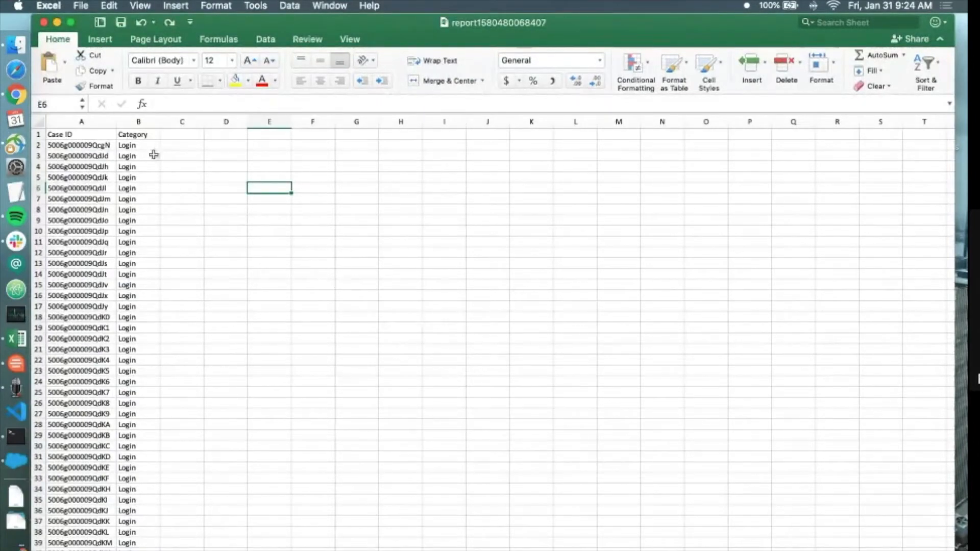
# Replace every Category value with Accounts from B2 down and save the file, keeping CSV format.
pyautogui.click(138, 145)
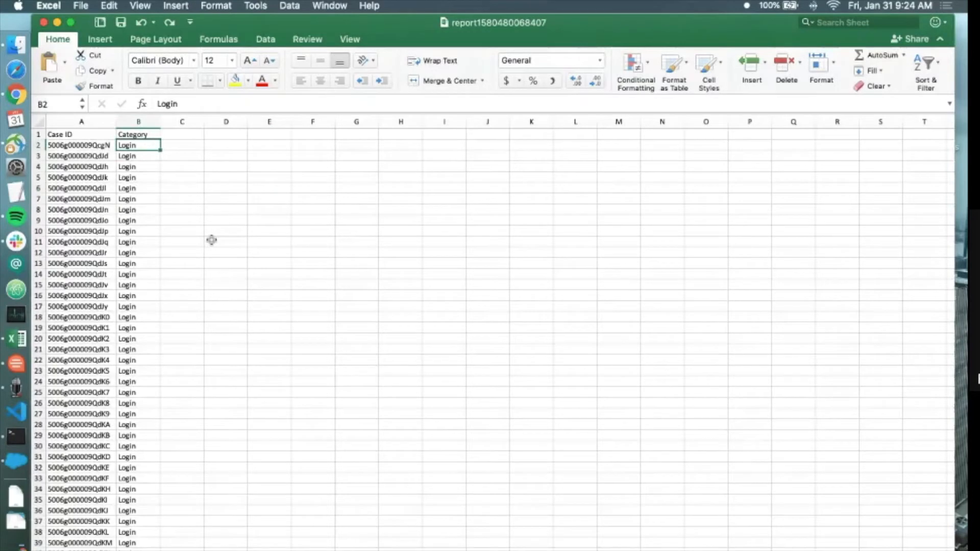
pyautogui.write('Accounts')
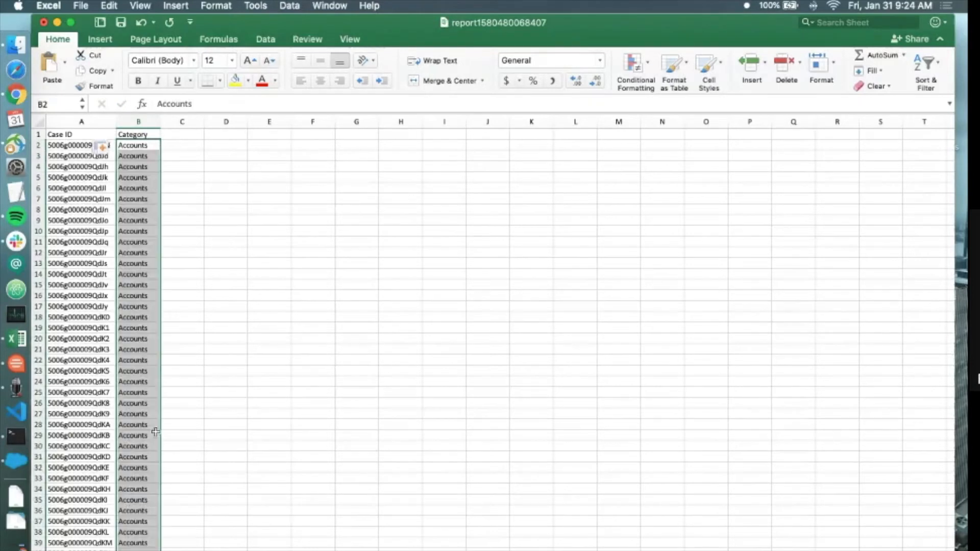
pyautogui.click(225, 360)
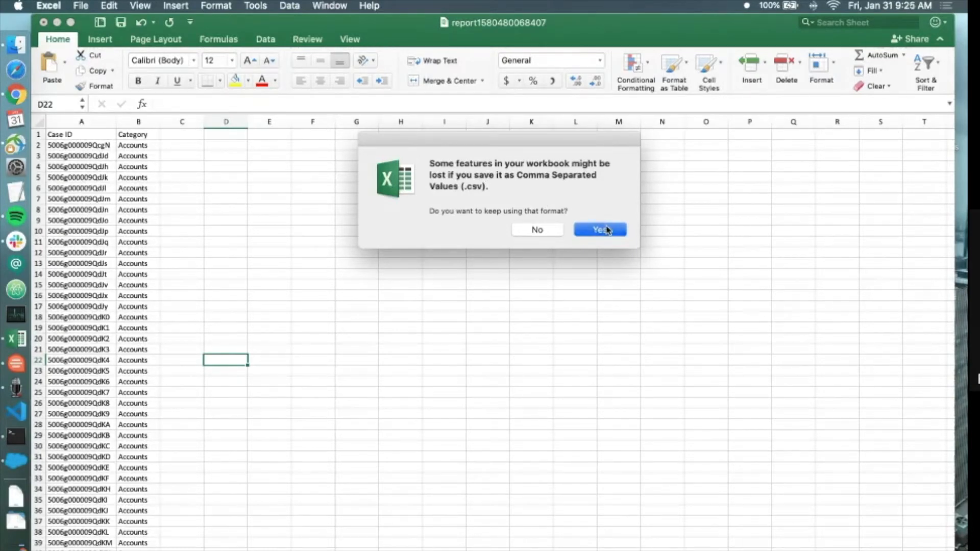
pyautogui.click(599, 230)
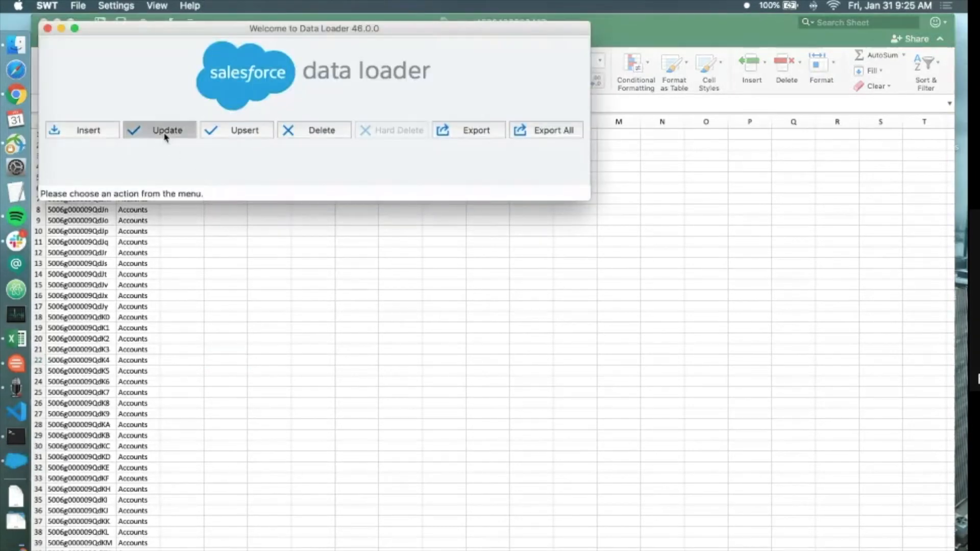
# Start an Update on the Case object using the exported report CSV from the Desktop.
pyautogui.click(166, 130)
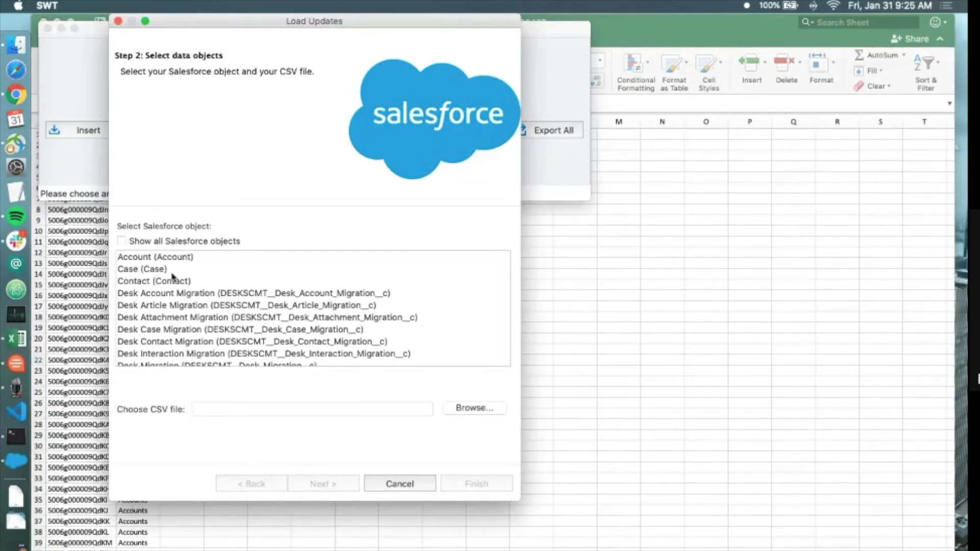
pyautogui.click(143, 268)
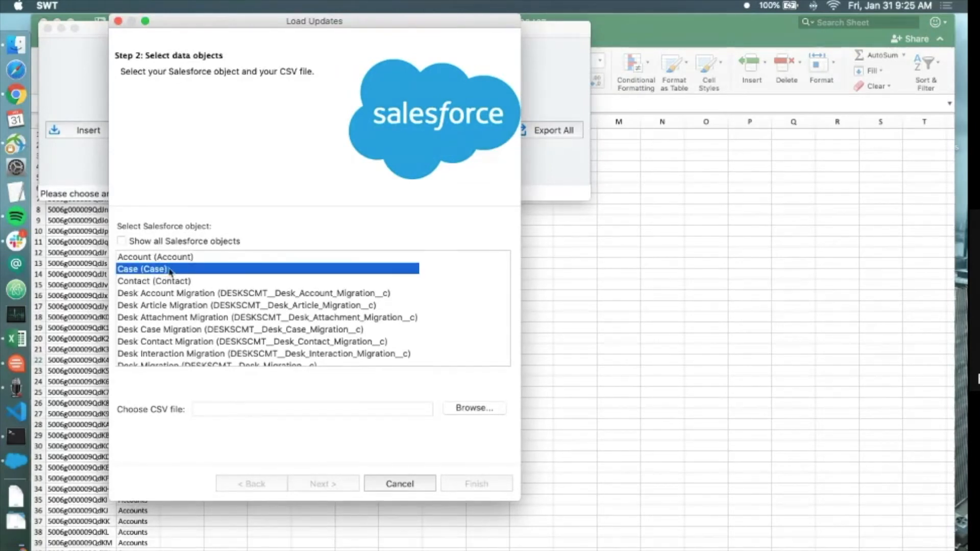
pyautogui.moveTo(179, 274)
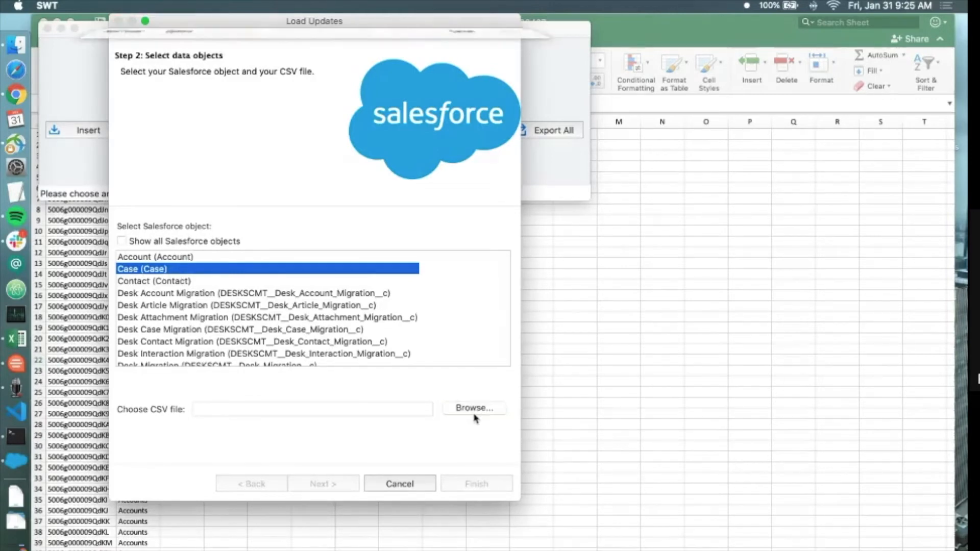
pyautogui.click(472, 407)
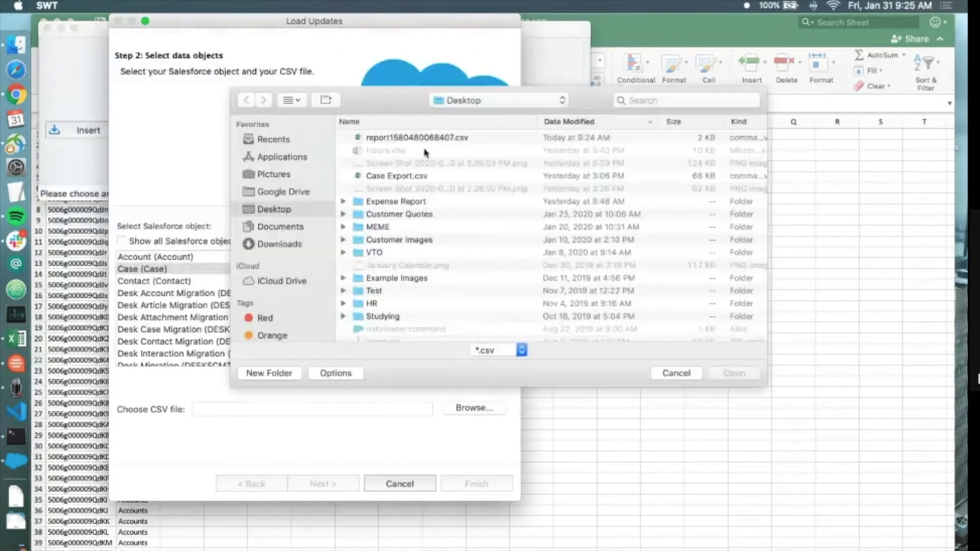
pyautogui.click(412, 137)
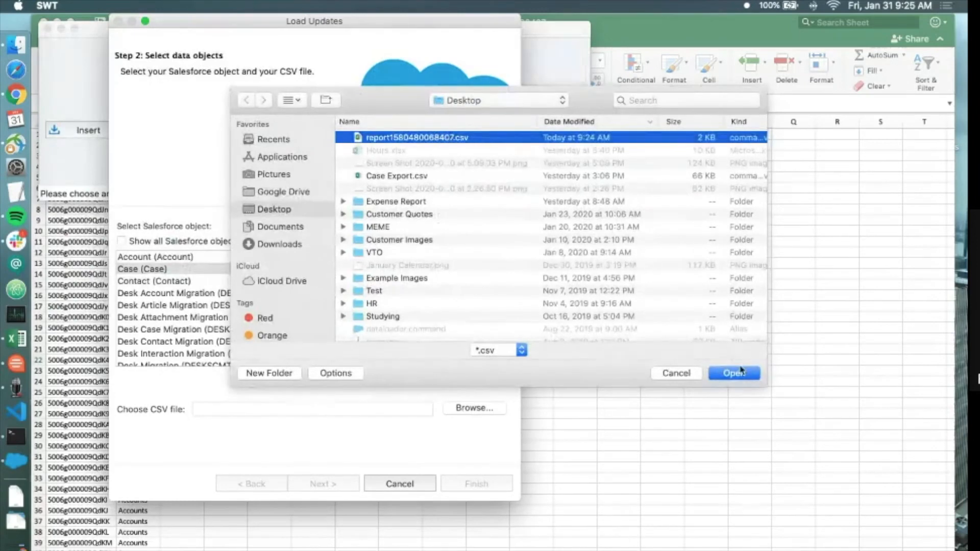
pyautogui.click(734, 374)
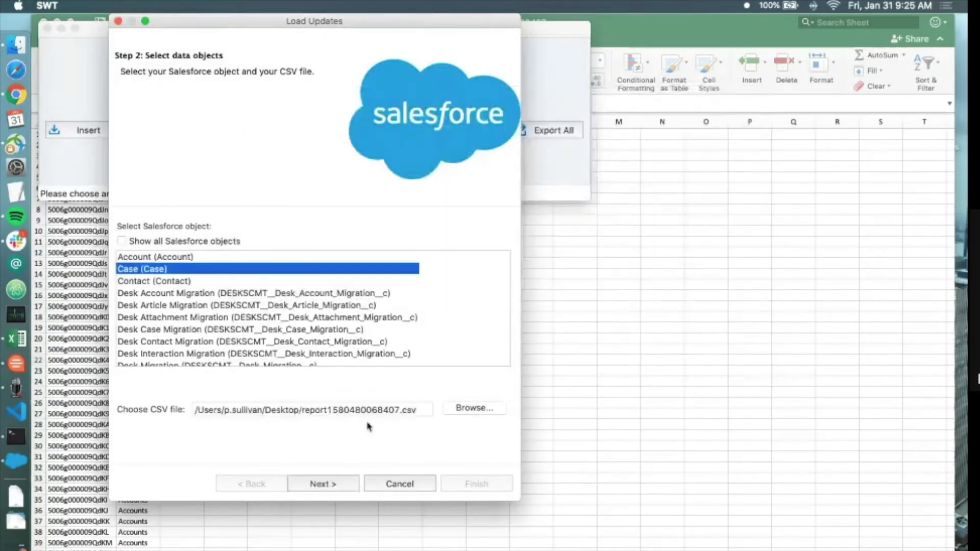
# Proceed past data selection and acknowledge the 68-record initialization message.
pyautogui.click(323, 483)
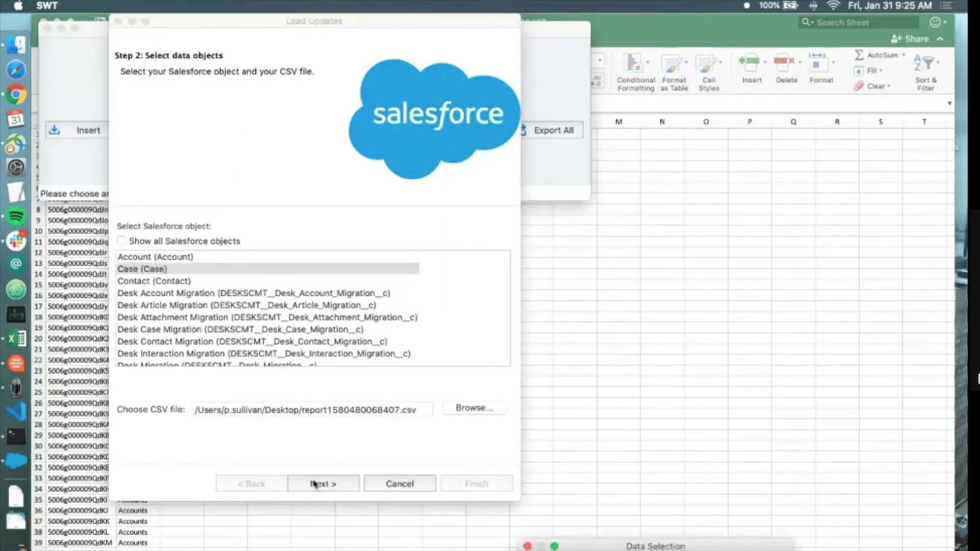
pyautogui.click(323, 483)
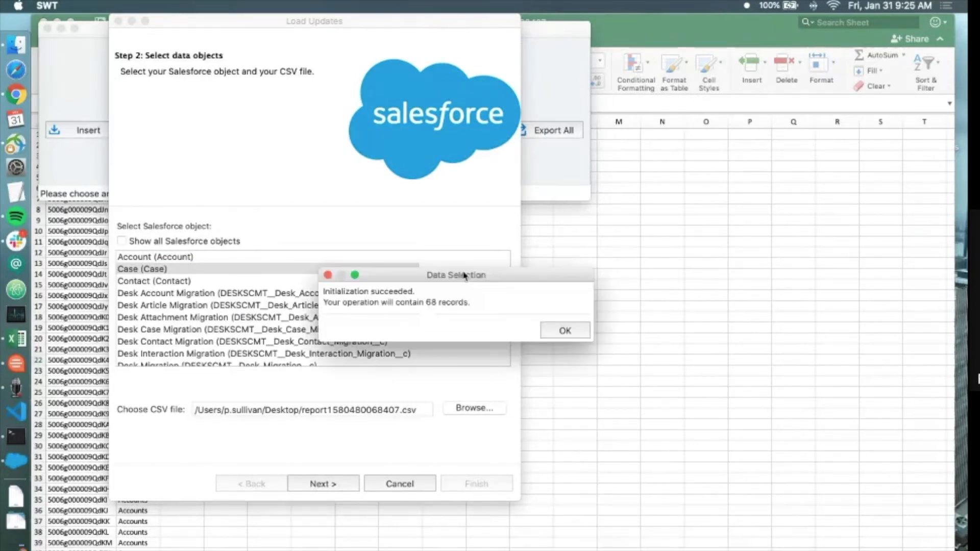
pyautogui.moveTo(447, 301)
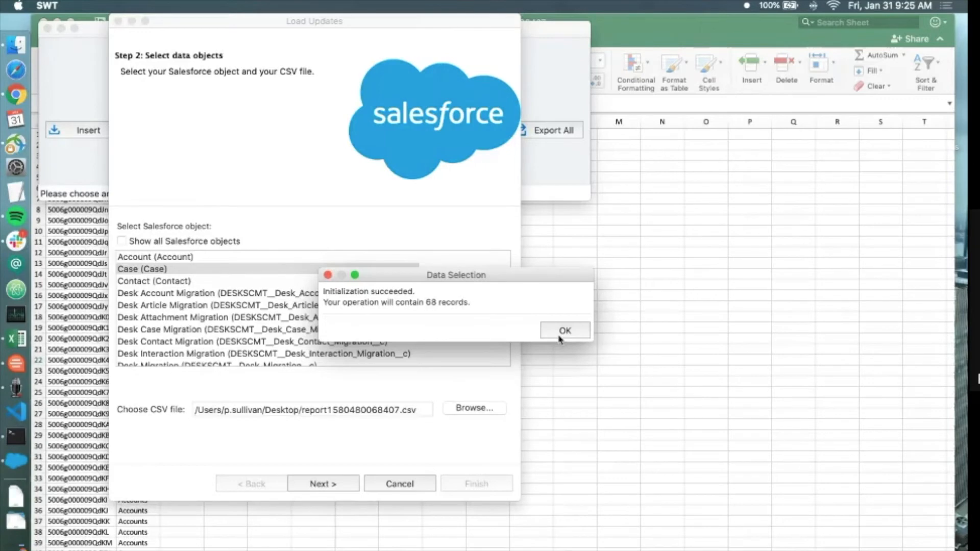
pyautogui.click(563, 330)
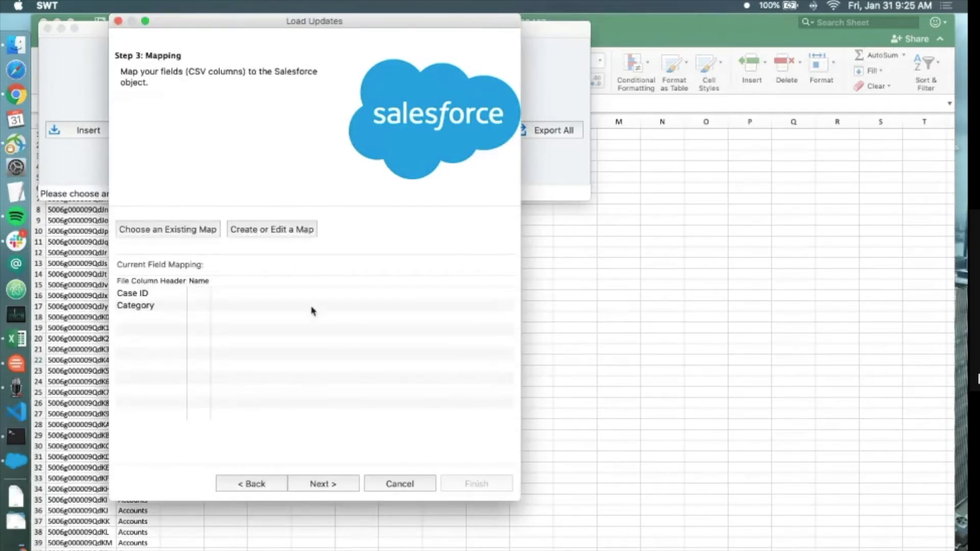
pyautogui.moveTo(197, 312)
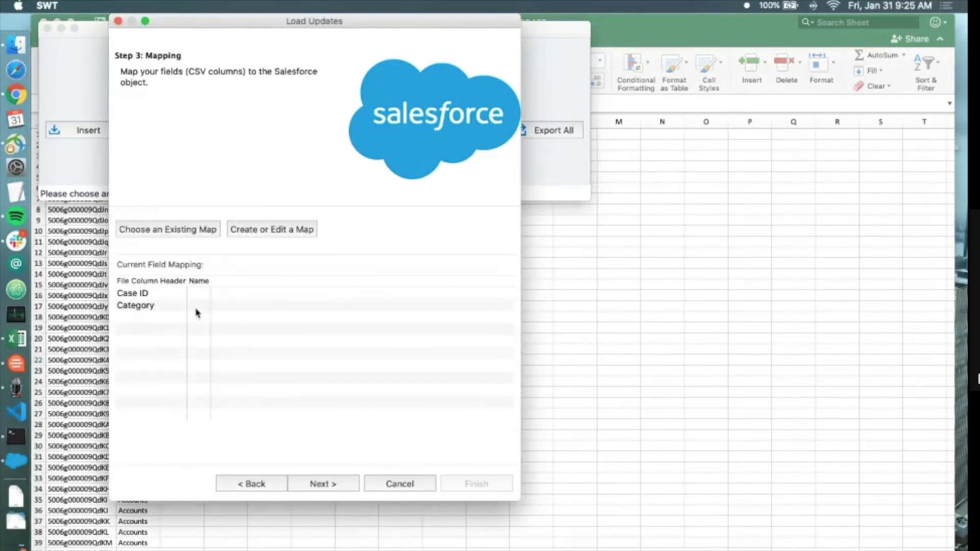
pyautogui.moveTo(137, 274)
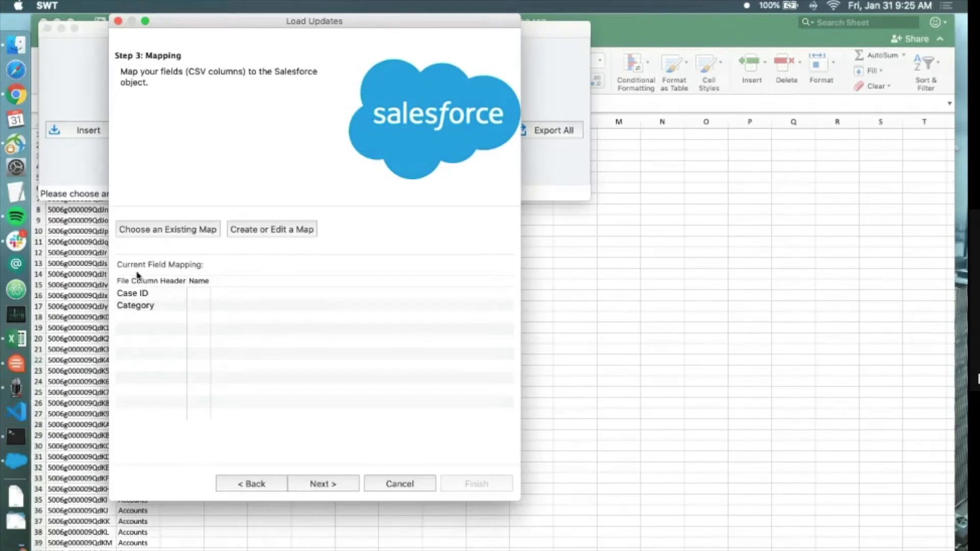
pyautogui.moveTo(134, 307)
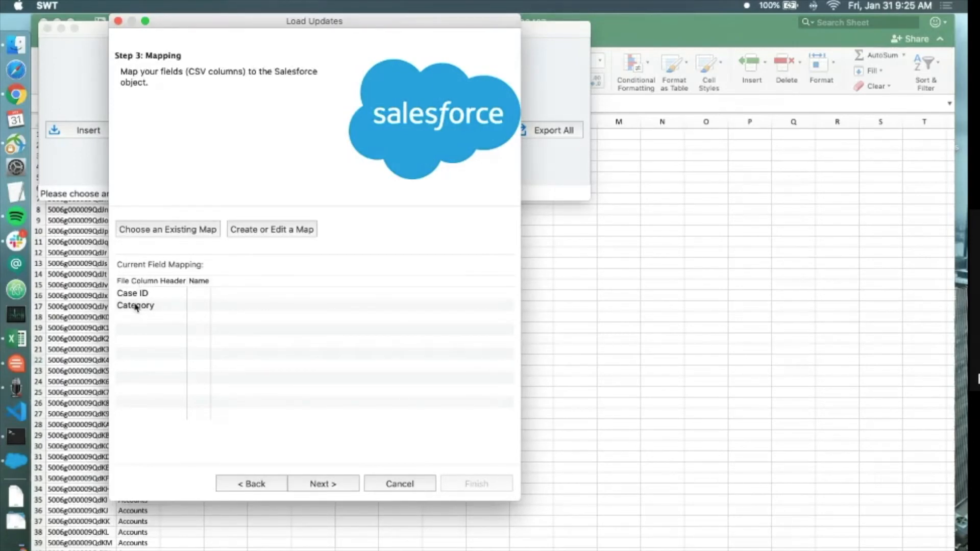
pyautogui.moveTo(215, 304)
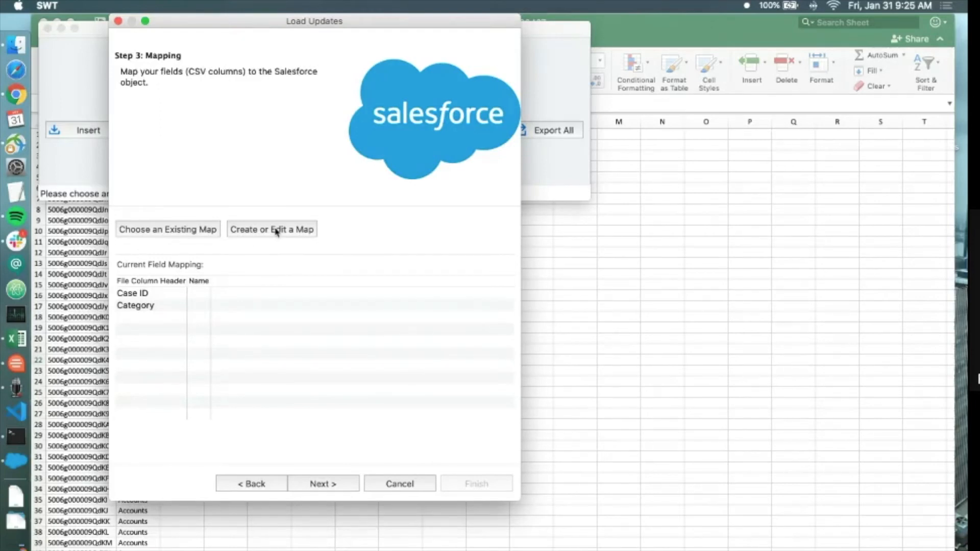
# Auto-match fields so Case ID maps to Id and Category to Category__c, then continue to the finish step.
pyautogui.click(271, 229)
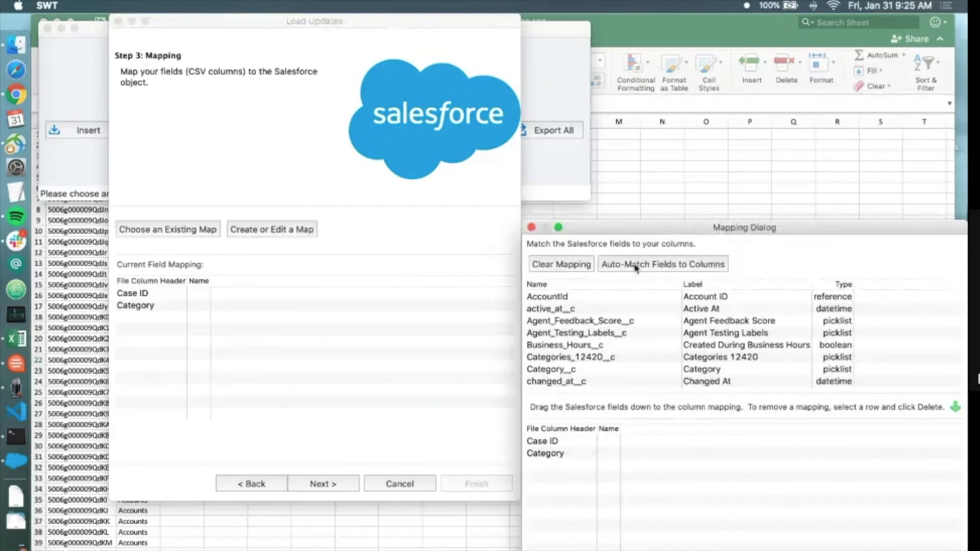
pyautogui.click(661, 264)
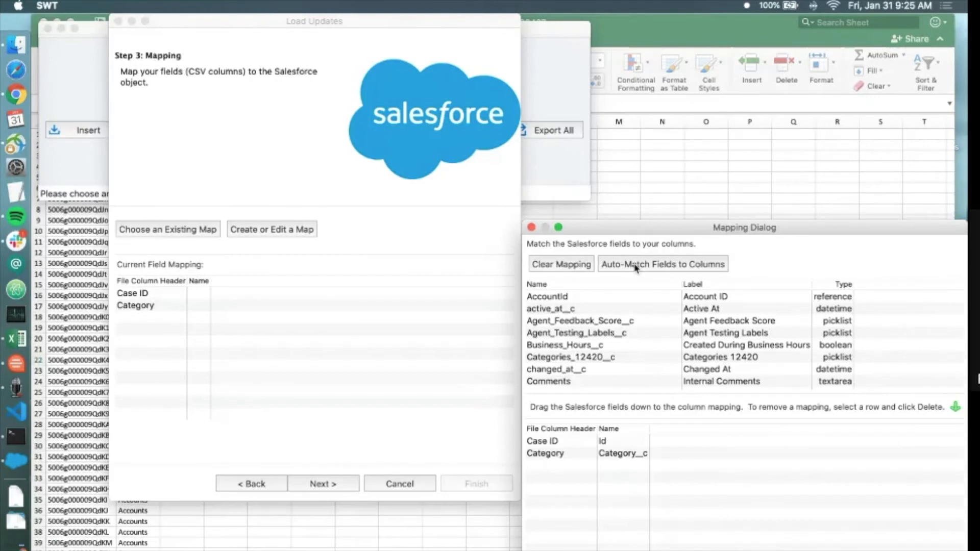
pyautogui.moveTo(622, 329)
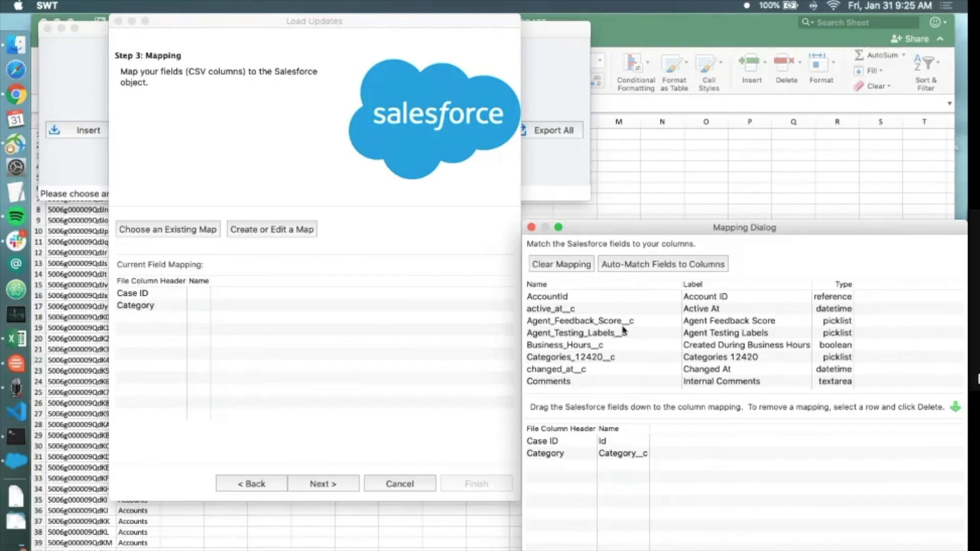
pyautogui.moveTo(709, 309)
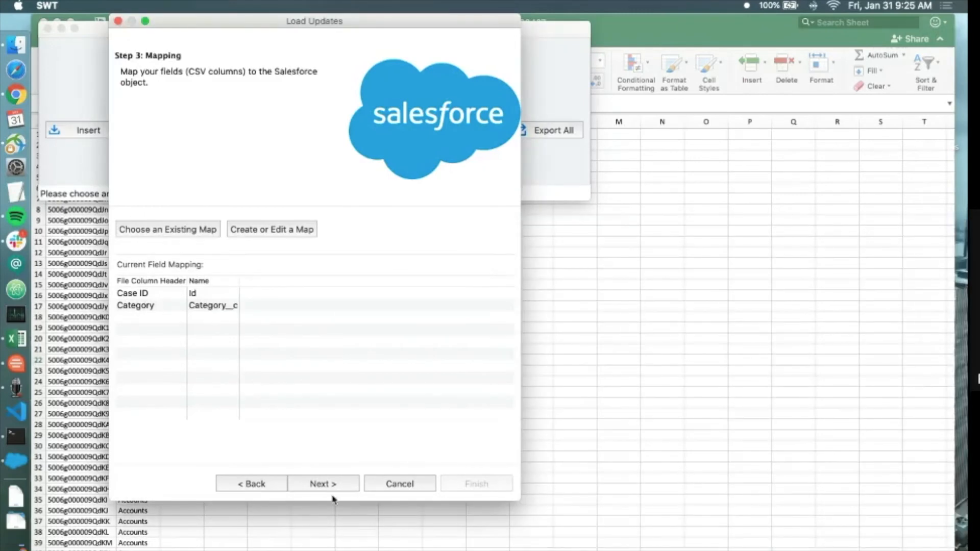
pyautogui.click(323, 483)
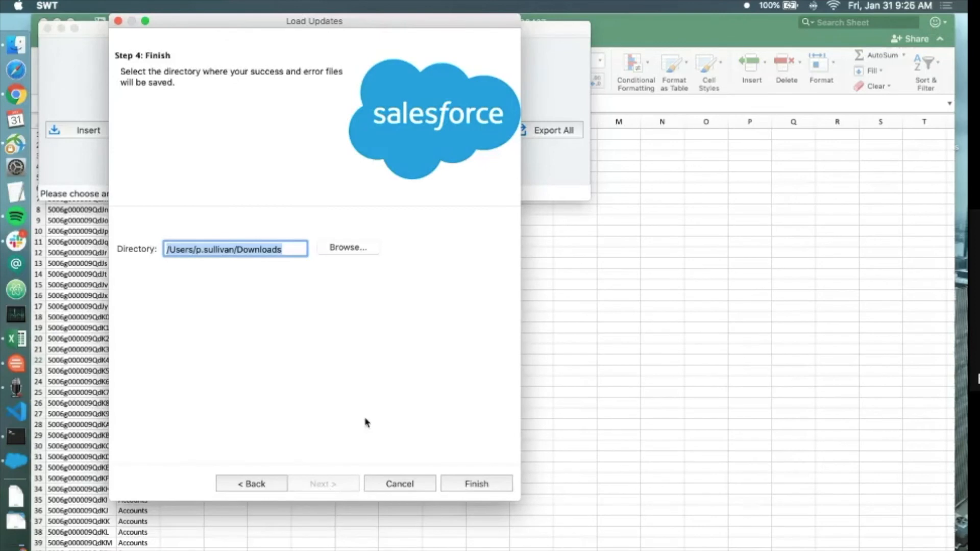
pyautogui.moveTo(444, 359)
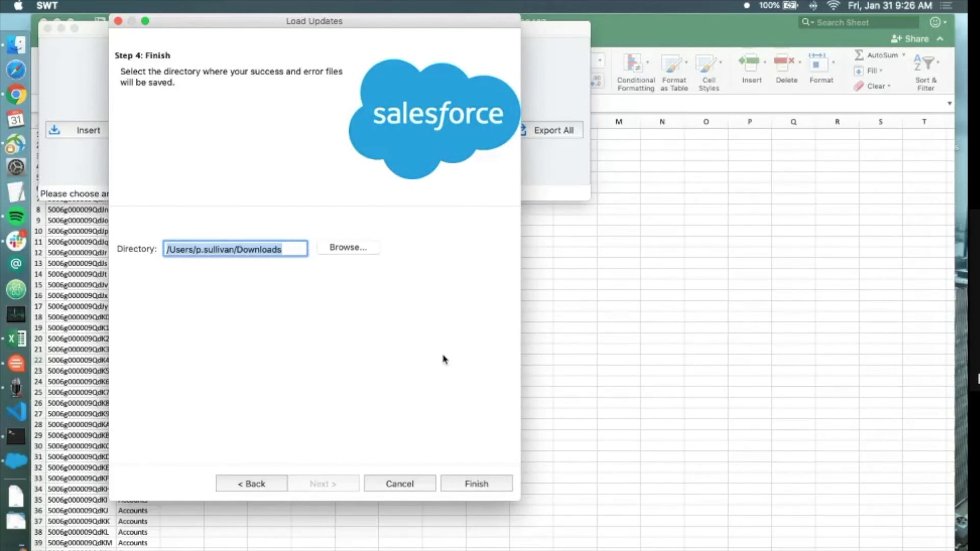
# Run the update with results in Downloads, confirming 68 successful updates and 0 errors.
pyautogui.click(476, 482)
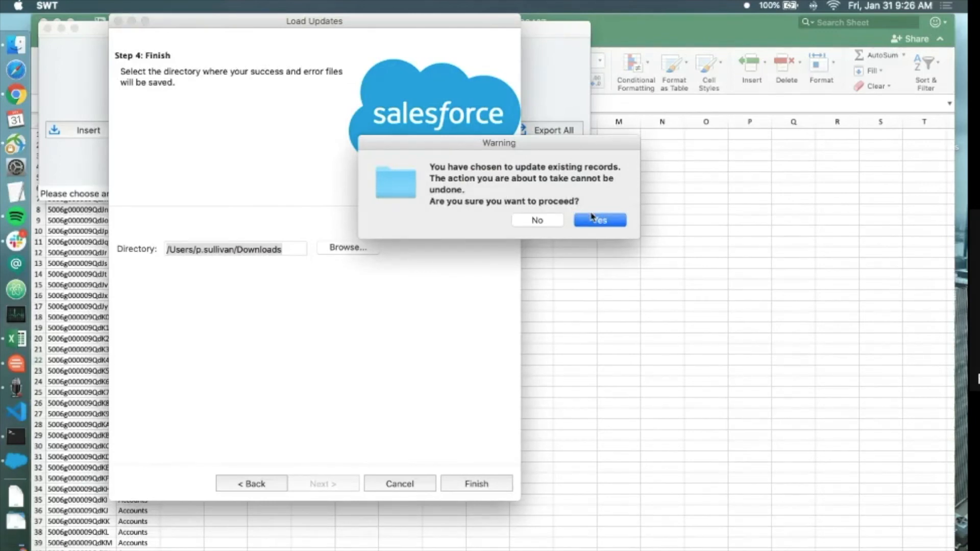
pyautogui.click(599, 220)
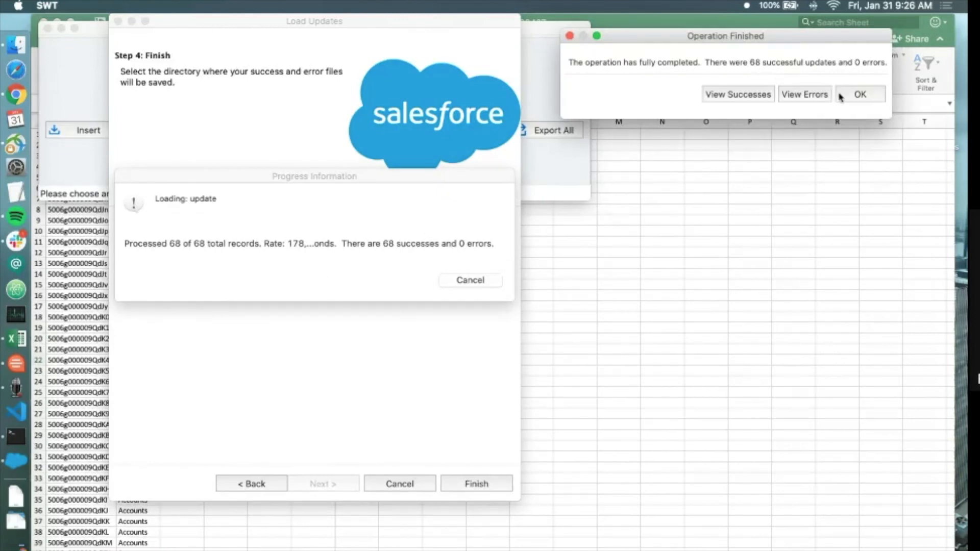
pyautogui.click(858, 94)
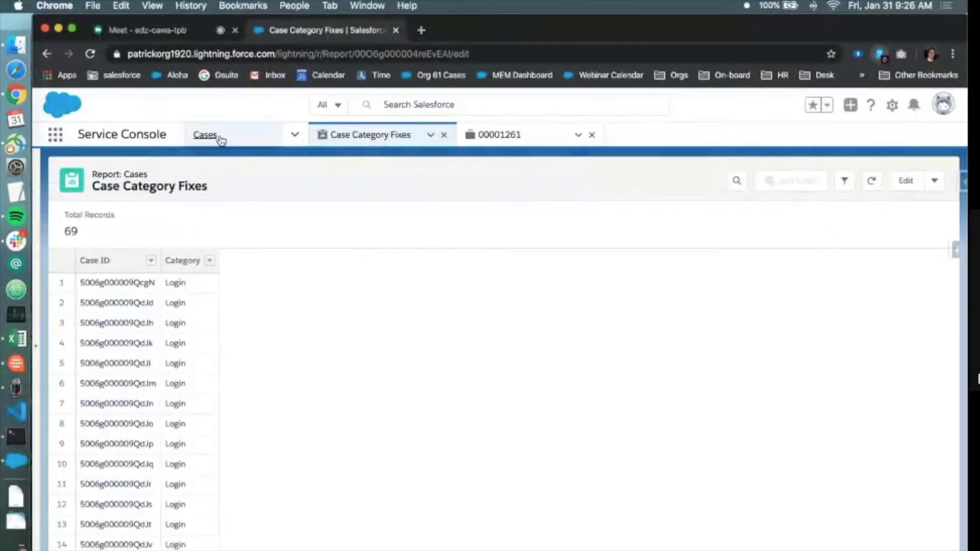
# Refresh the All Cases list to show one remaining Login case and open case 00001261 showing Accounts.
pyautogui.click(205, 135)
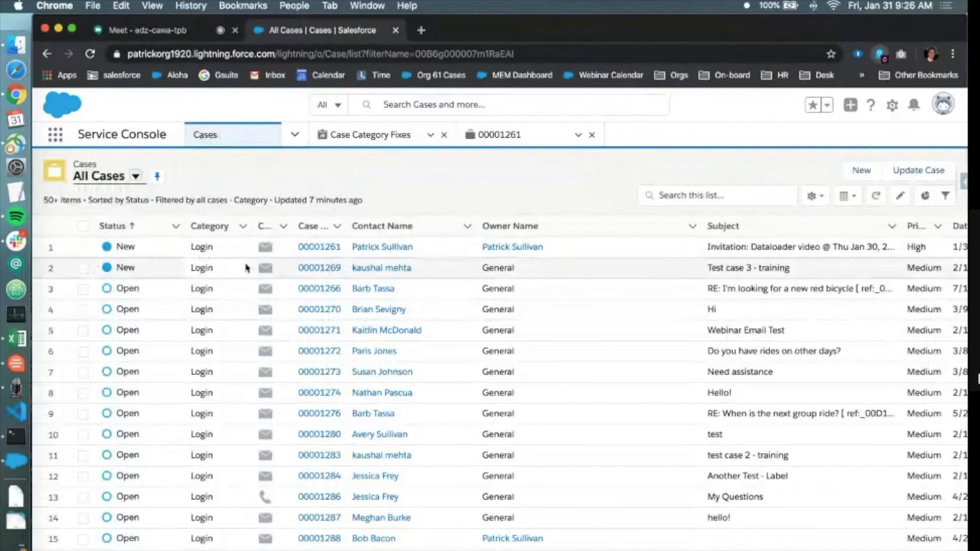
pyautogui.click(875, 195)
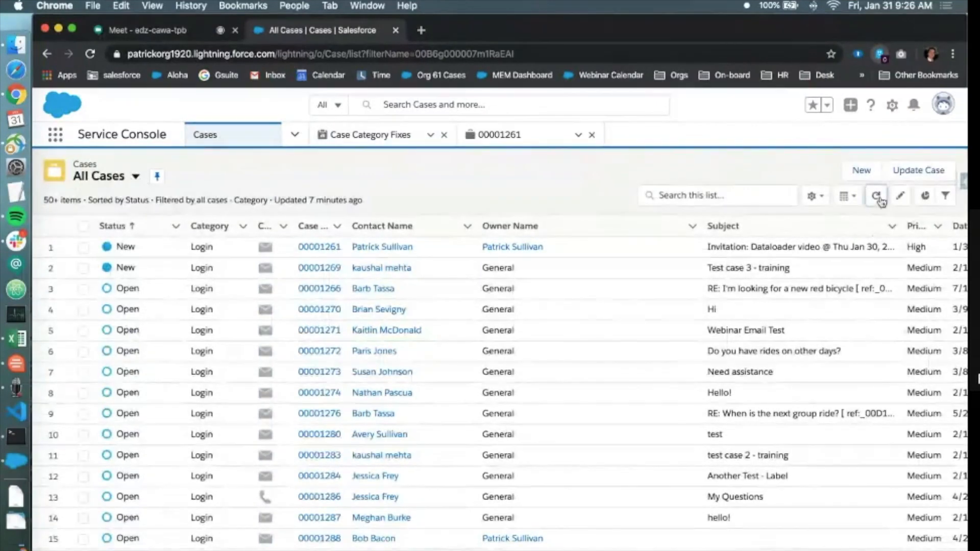
pyautogui.click(876, 195)
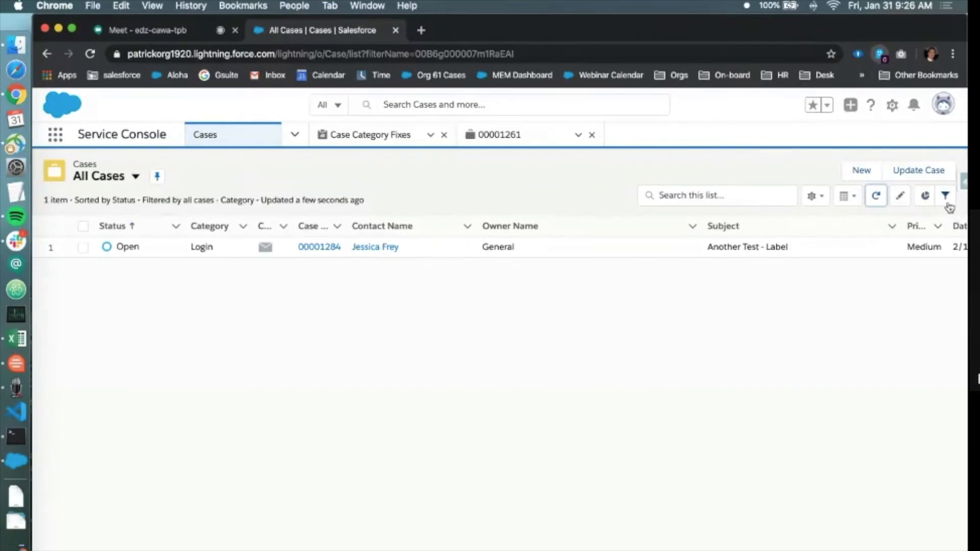
pyautogui.click(499, 135)
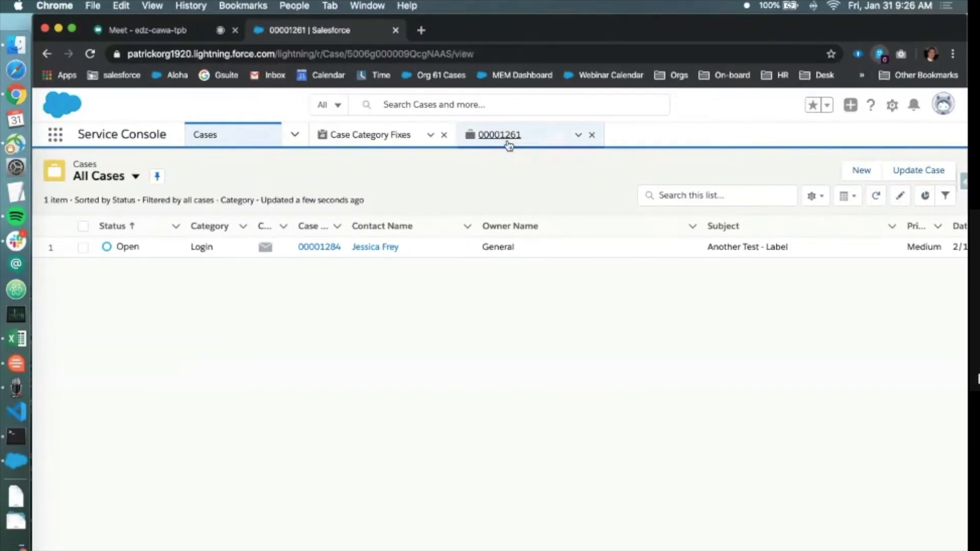
pyautogui.click(499, 135)
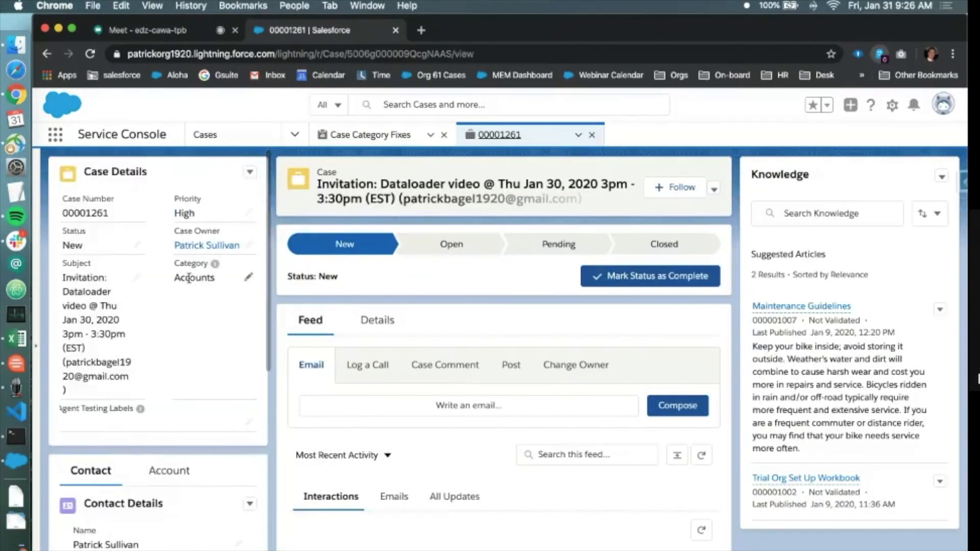